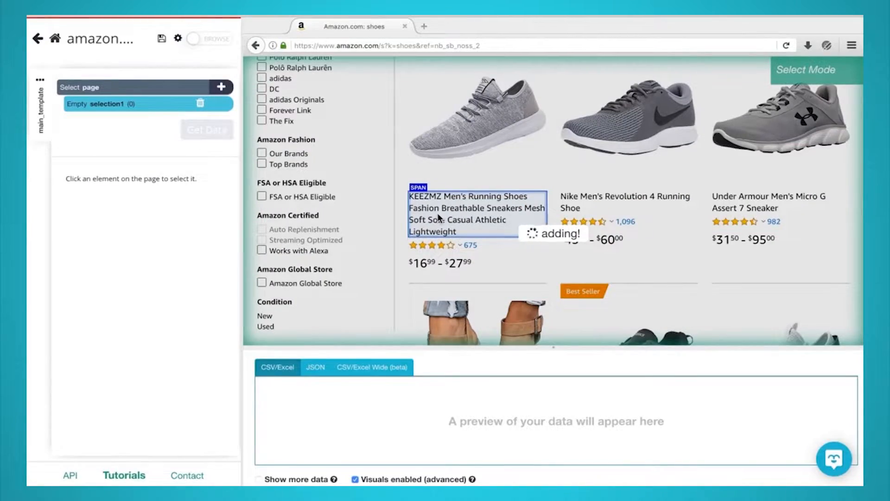
Select the first two shoe product titles so all similar titles and URLs are previewed
click(478, 213)
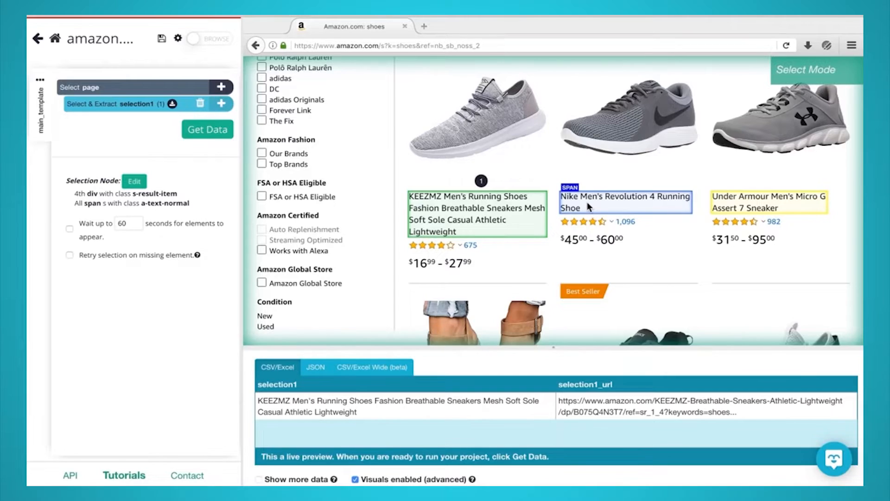
click(625, 201)
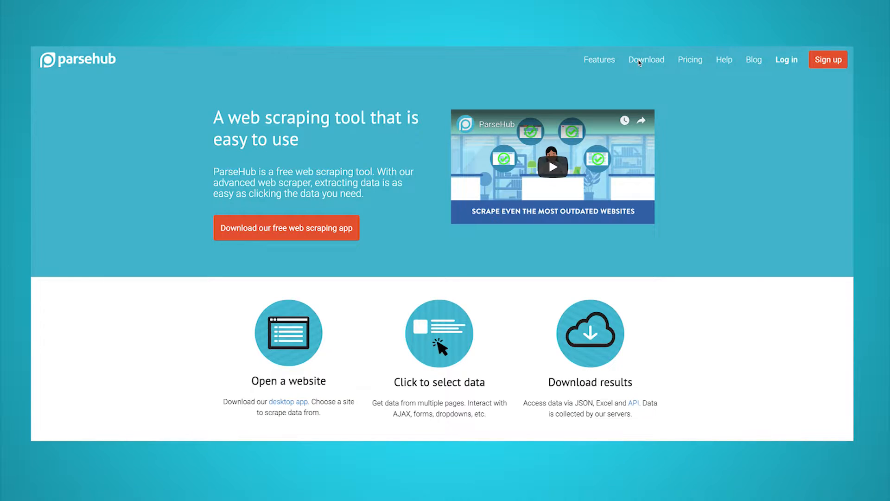
Go to the parsehub.com Download page for the free desktop app
click(646, 60)
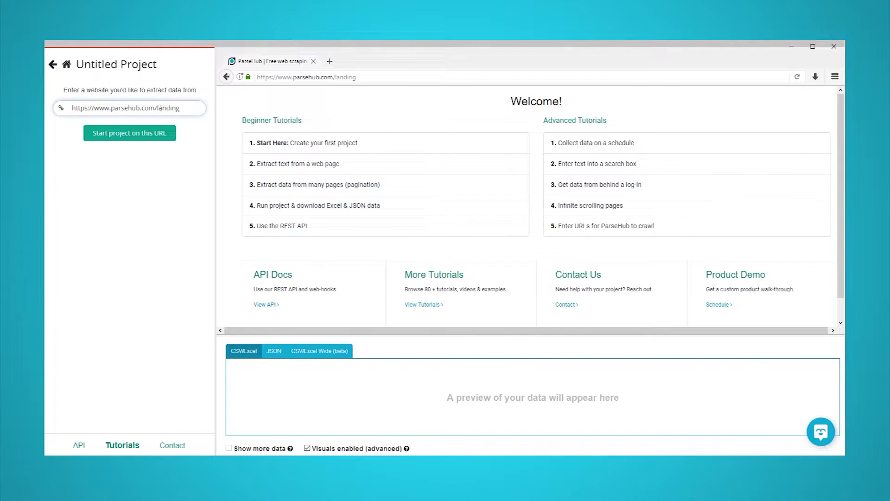
Start the project on the Amazon computer monitor search URL and scroll through the results
click(130, 134)
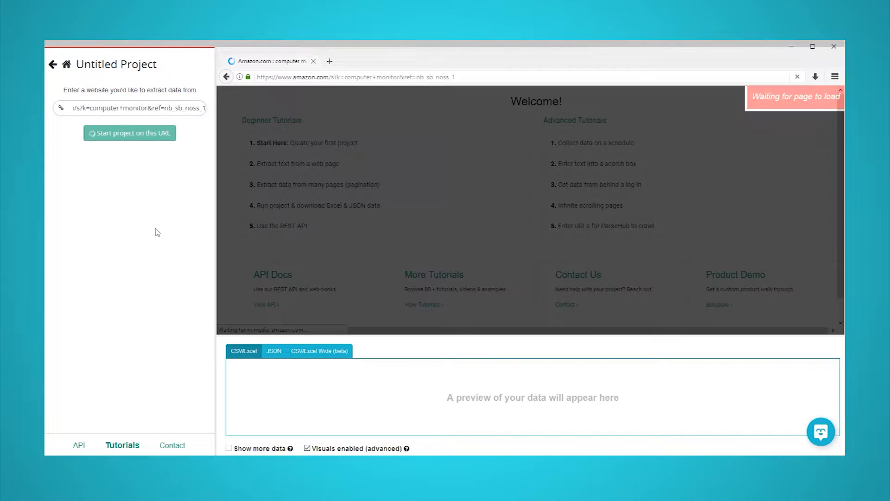
click(130, 133)
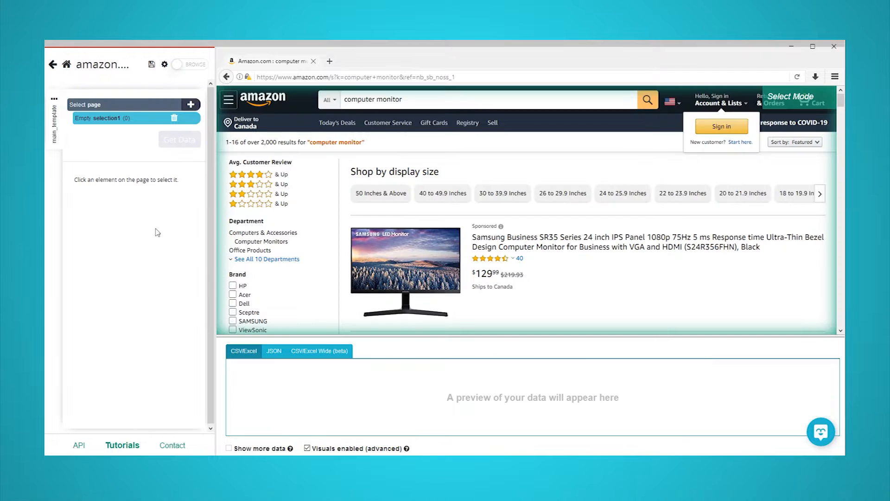
scroll(down, 3)
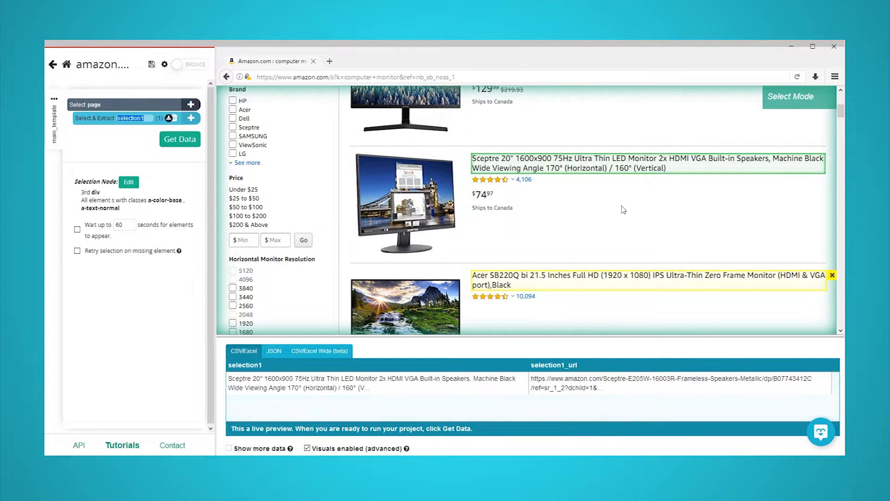
mouse_move(632, 228)
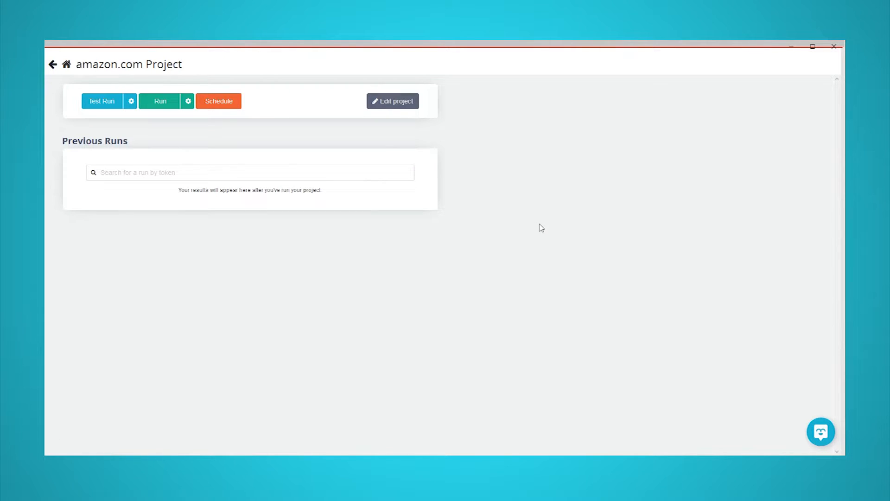
mouse_move(218, 101)
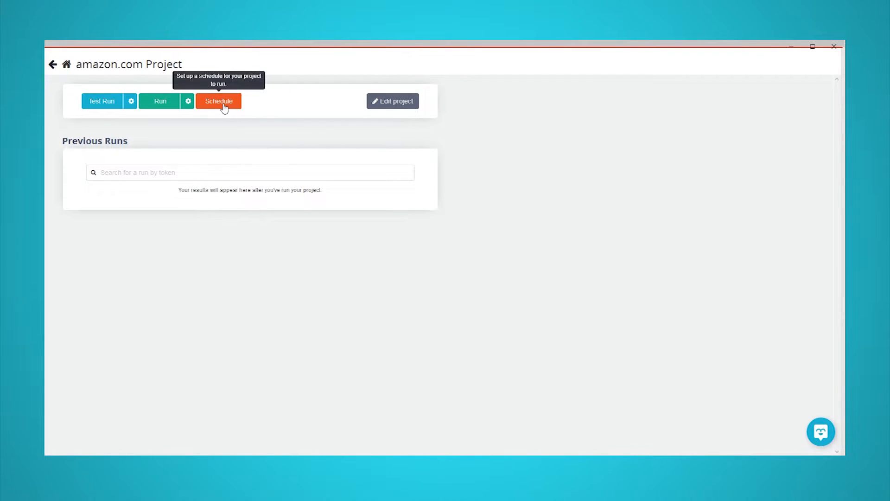
Schedule the project to repeat weekly on Tuesday at 10:00 and save the schedule
click(218, 101)
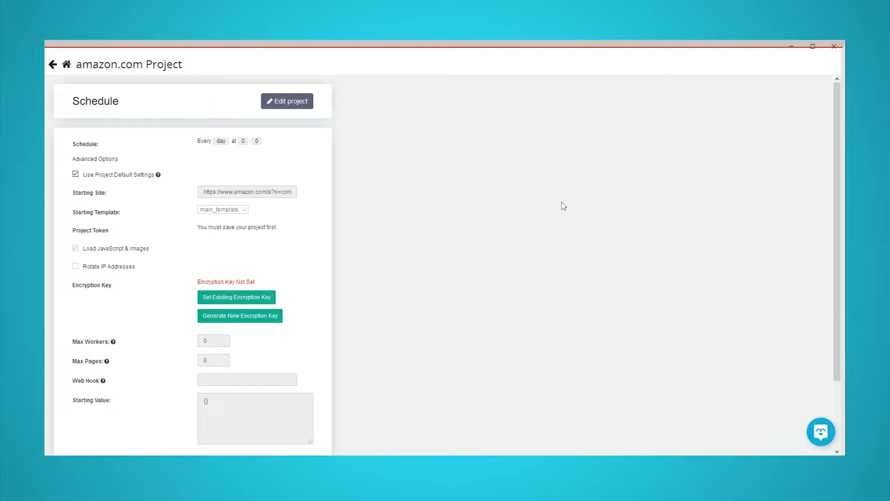
click(220, 141)
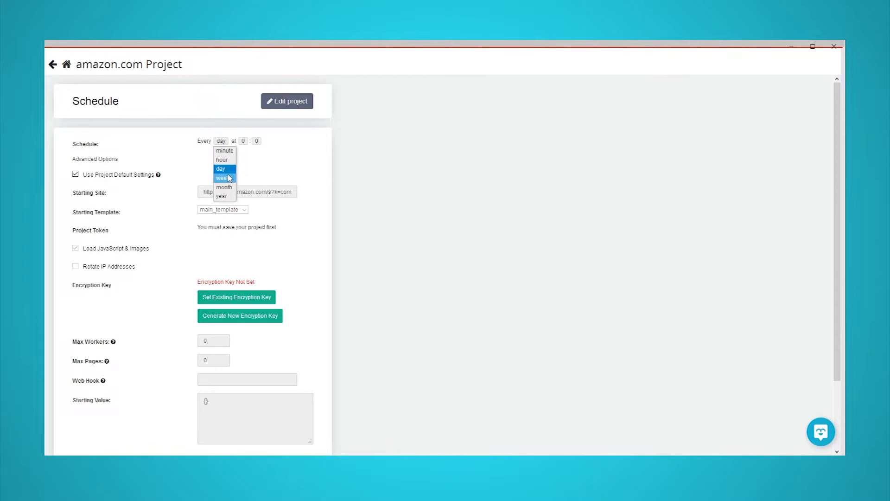
click(221, 177)
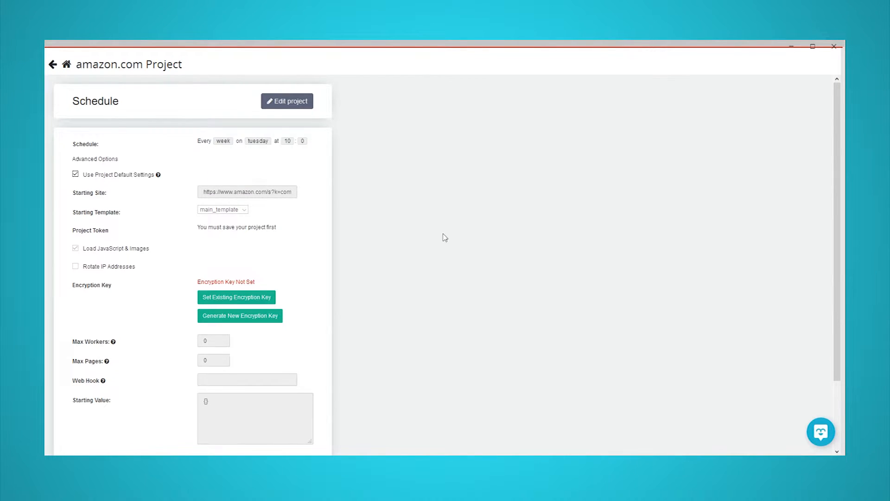
scroll(down, 3)
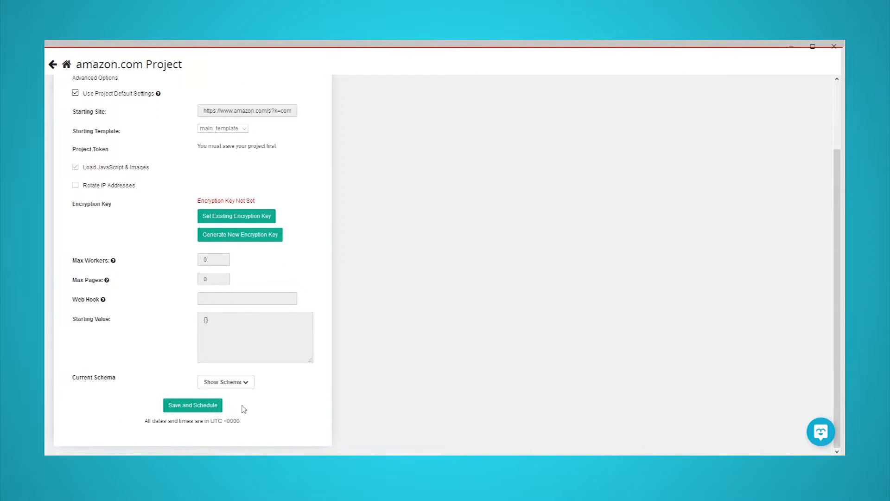
mouse_move(549, 274)
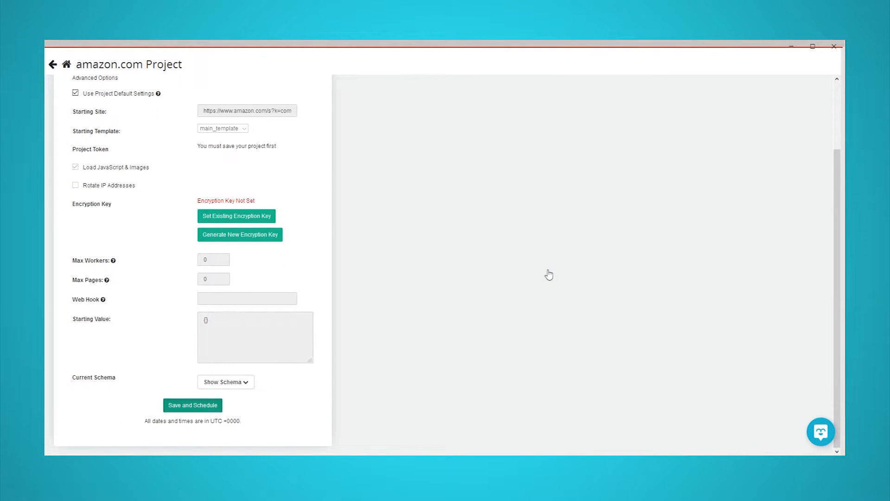
click(192, 405)
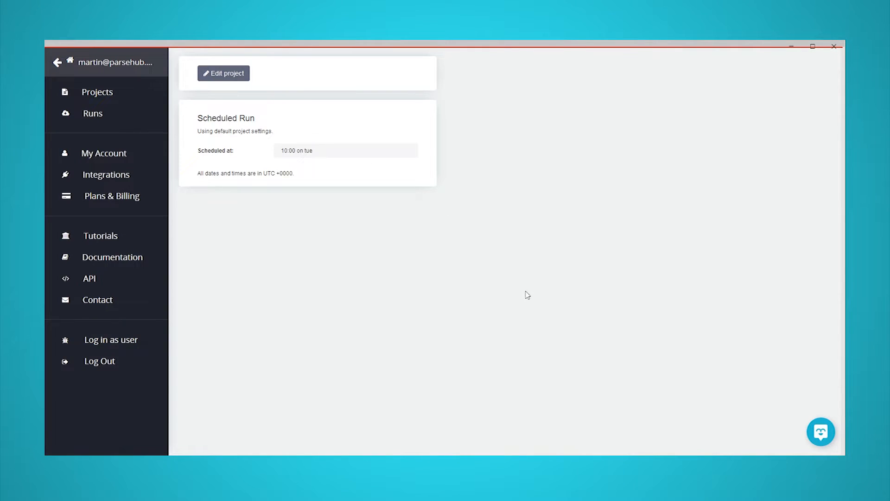
mouse_move(283, 126)
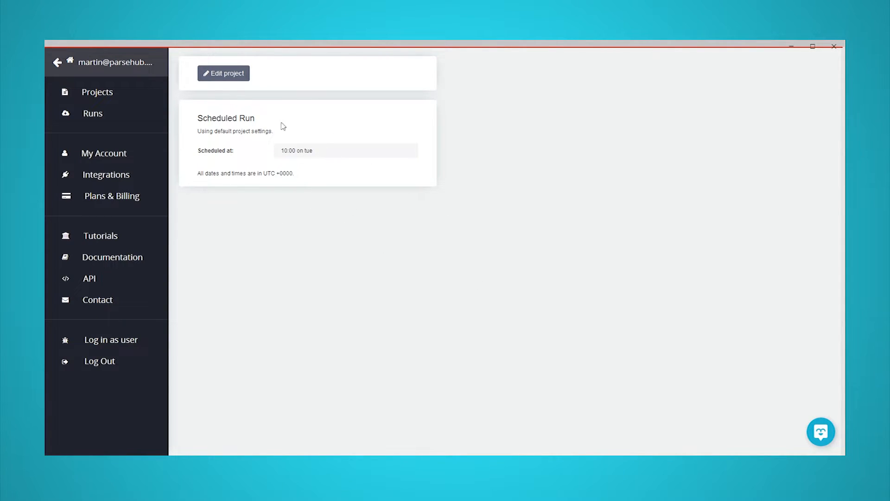
mouse_move(438, 260)
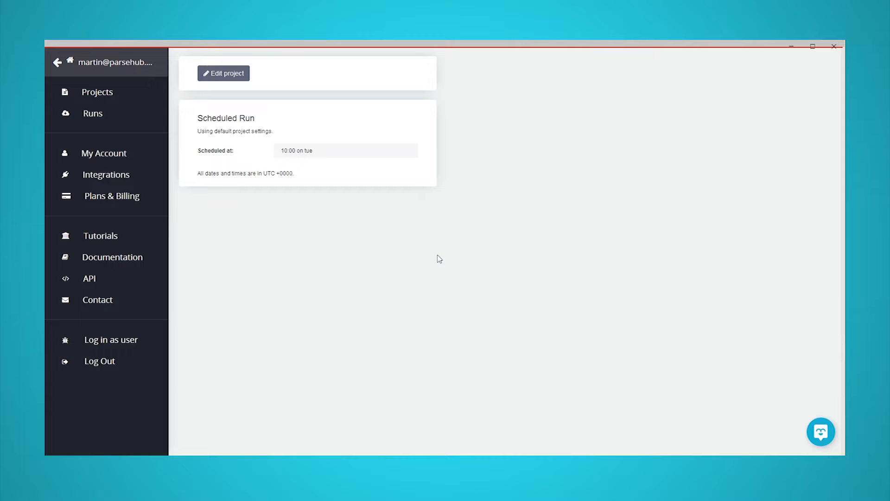
mouse_move(437, 253)
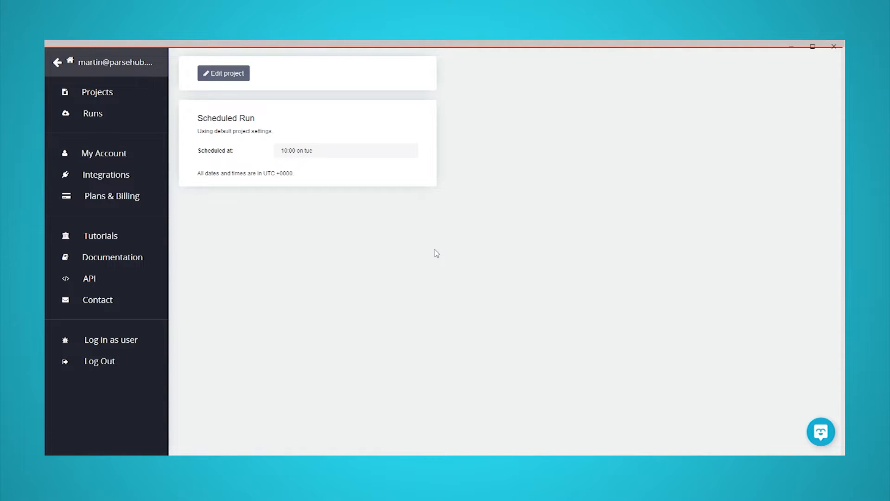
mouse_move(339, 187)
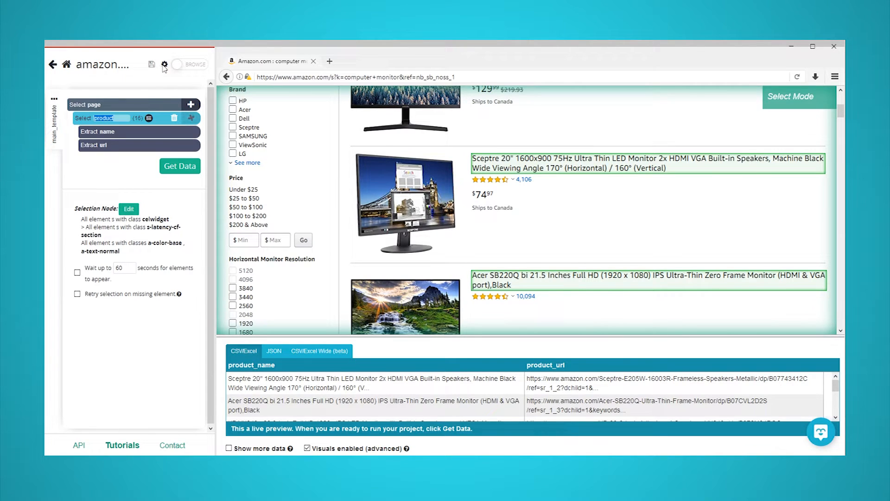
Open the Amazon project's Settings from its gear menu to see the token and API key
click(164, 64)
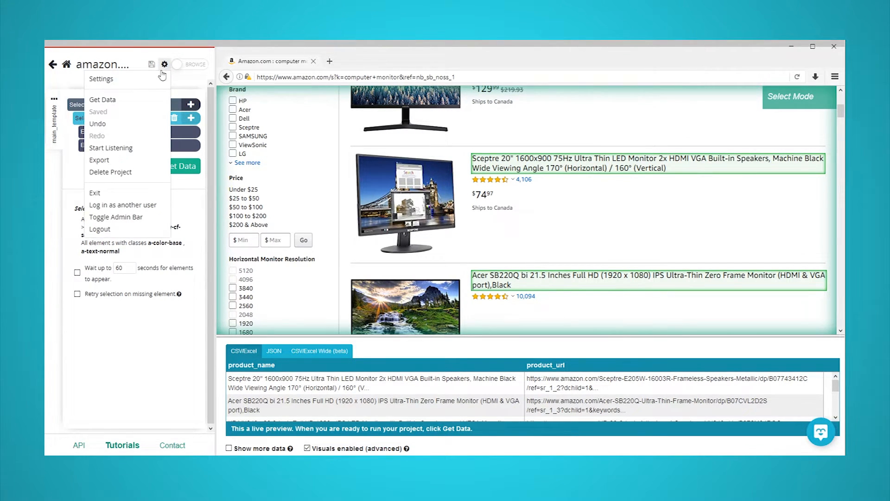
click(101, 78)
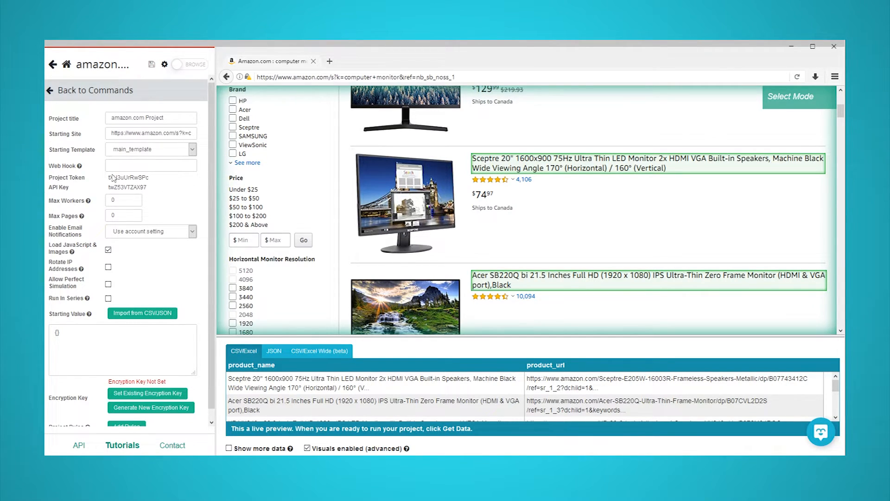
mouse_move(67, 180)
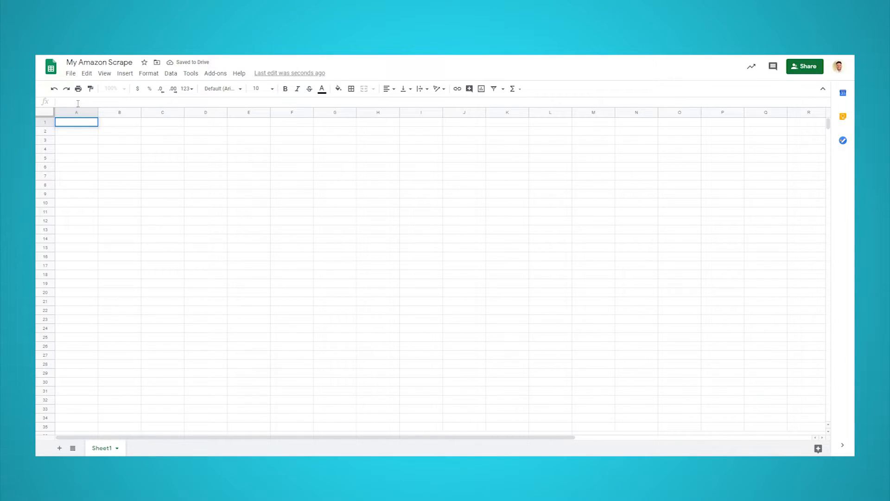
Enter =IMPORTDATA with ParseHub's last_ready_run CSV endpoint URL and placeholder token and key
text(=IMPOE)
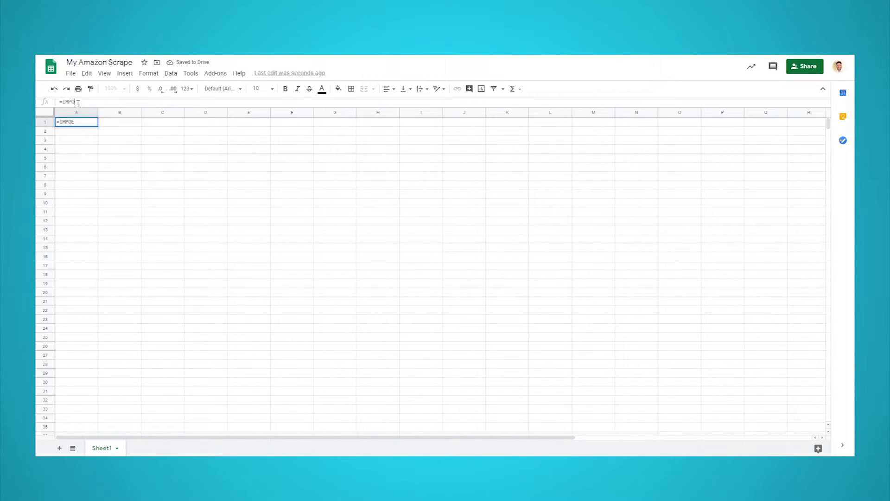
text(RTDATA()
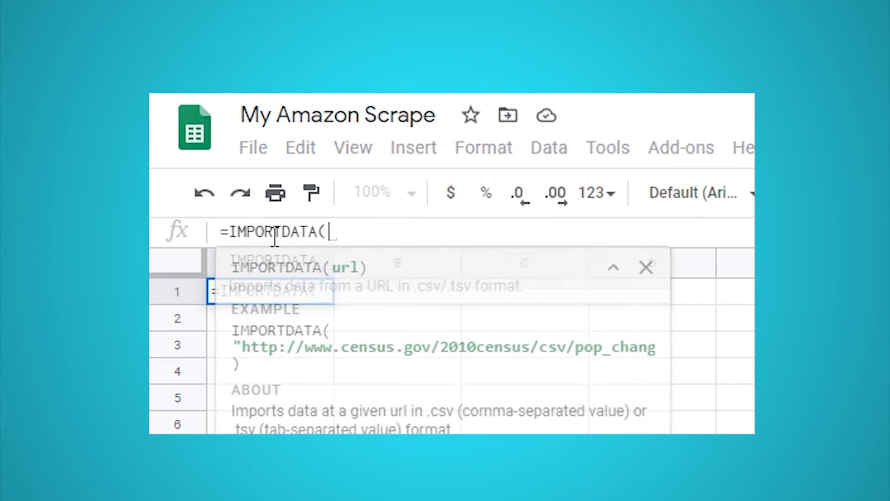
text("https://www.parsehub.com/api/v2/projects/PROJECT_TOKEN/last_ready_run/data?api_key=API_KEY&format=csv")
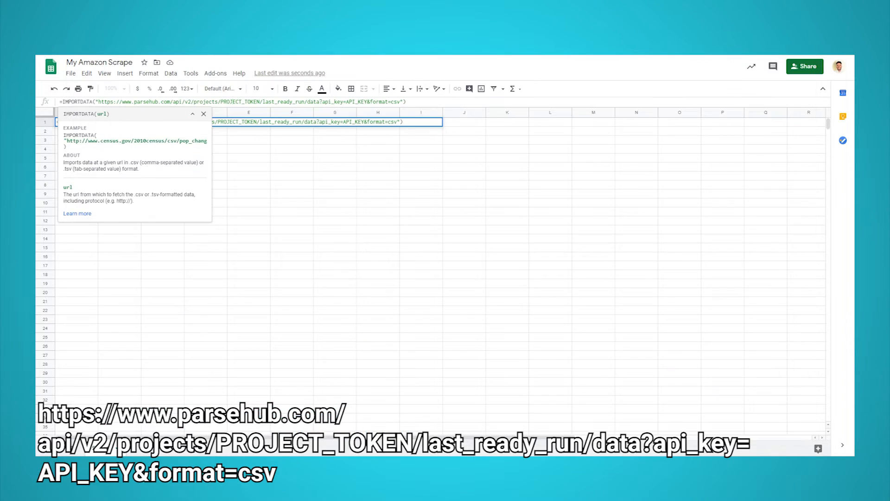
double_click(238, 102)
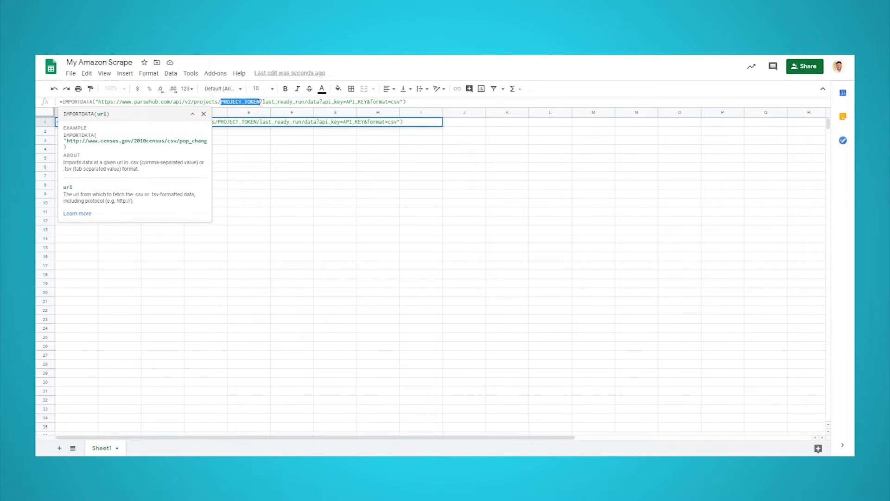
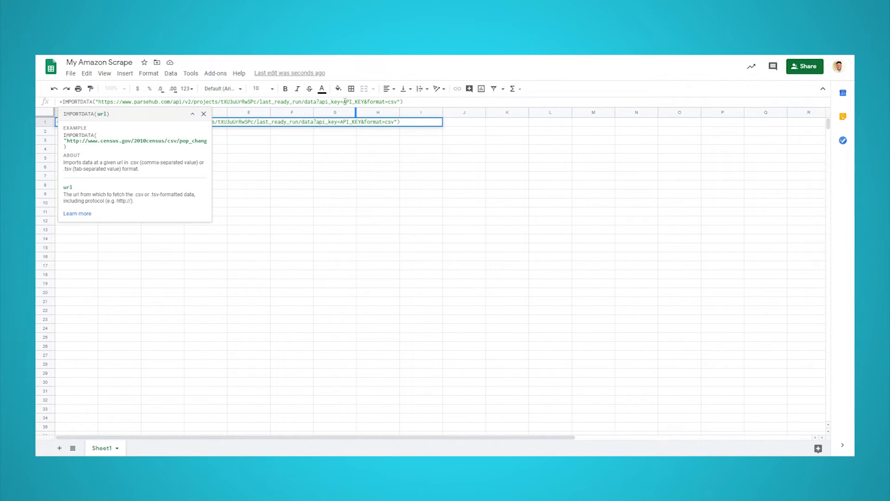
double_click(352, 102)
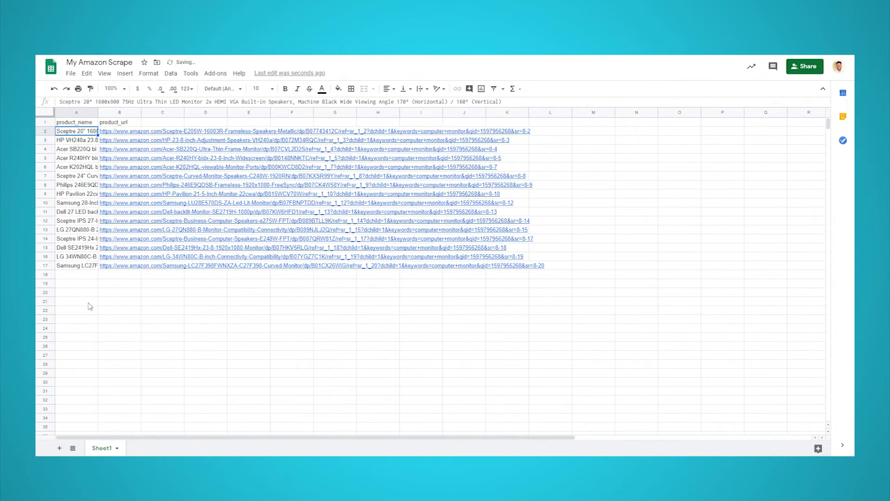
click(249, 337)
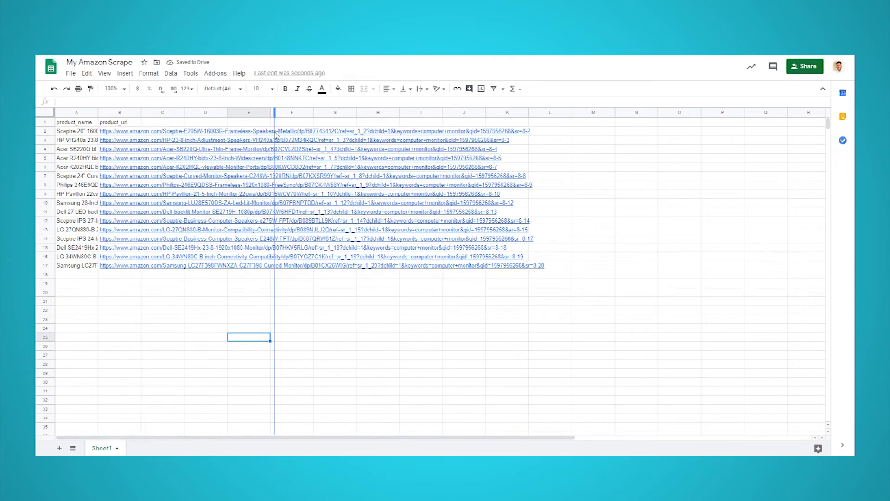